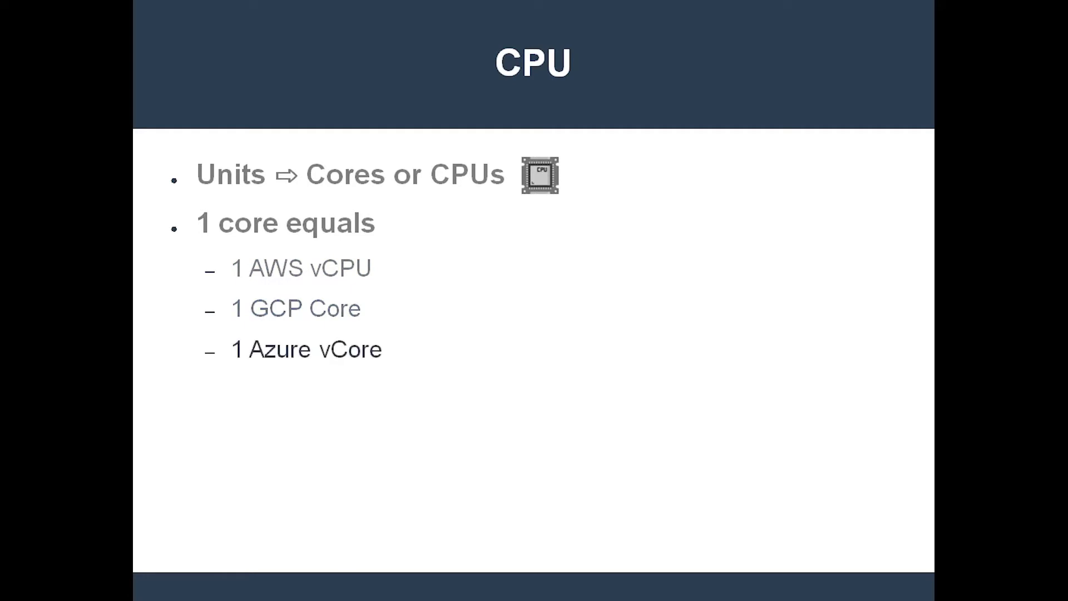
key(Right)
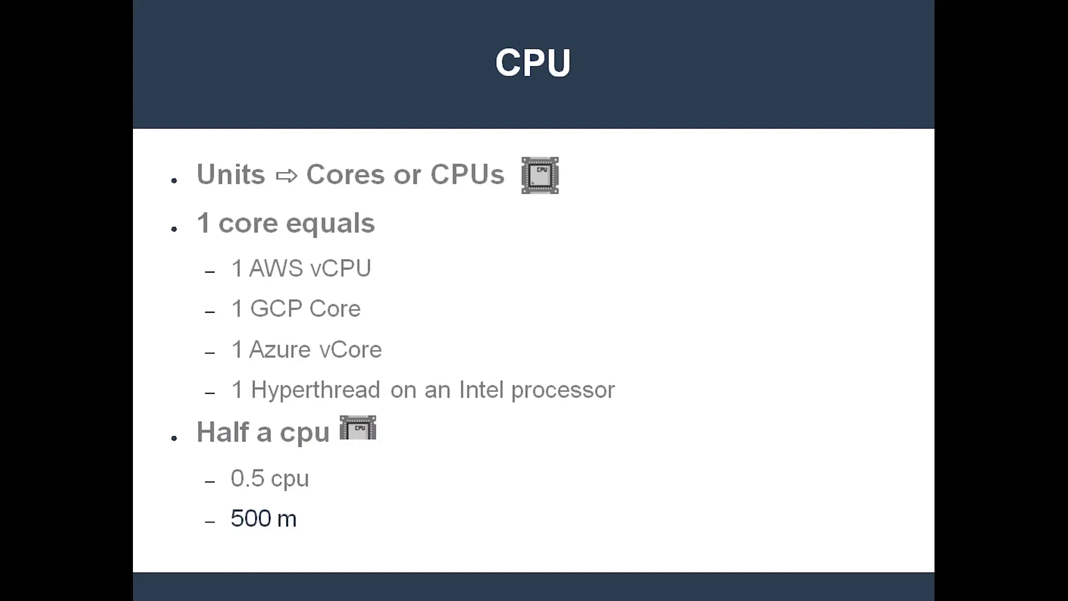
key(Right)
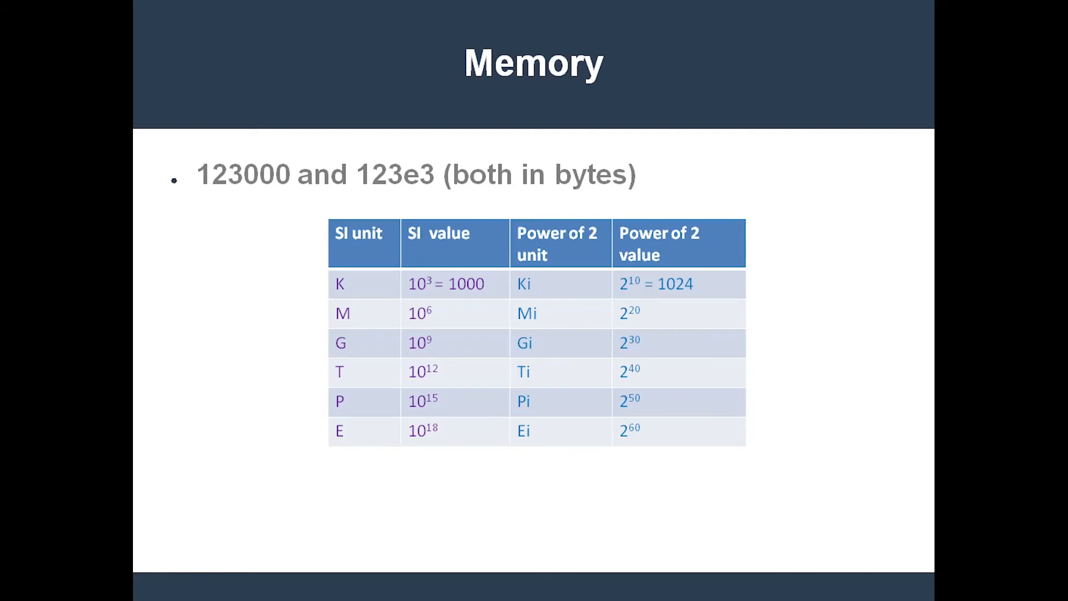
key(Right)
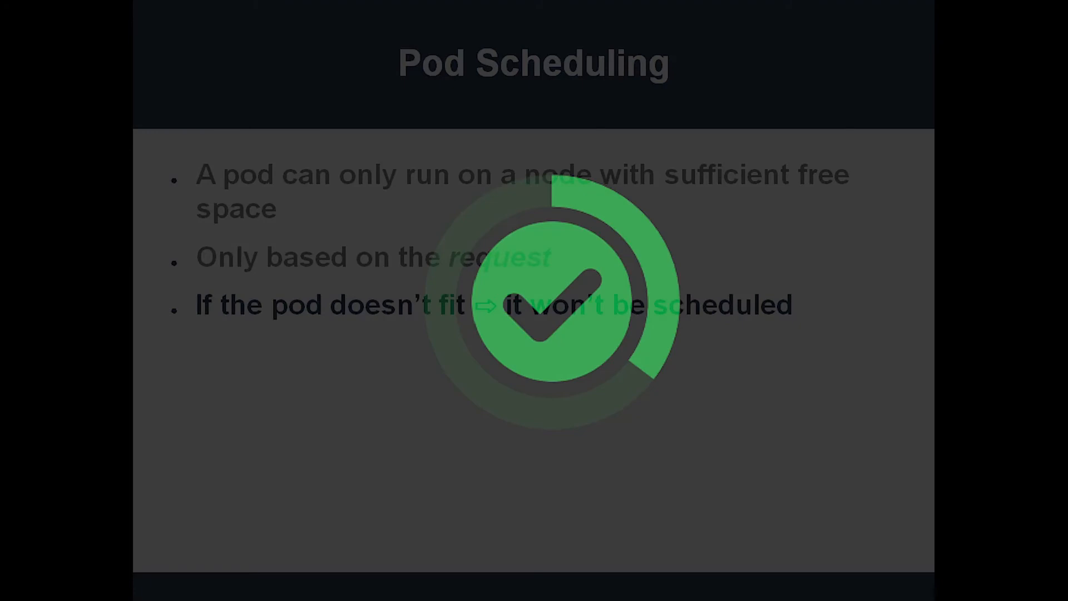
key(Right)
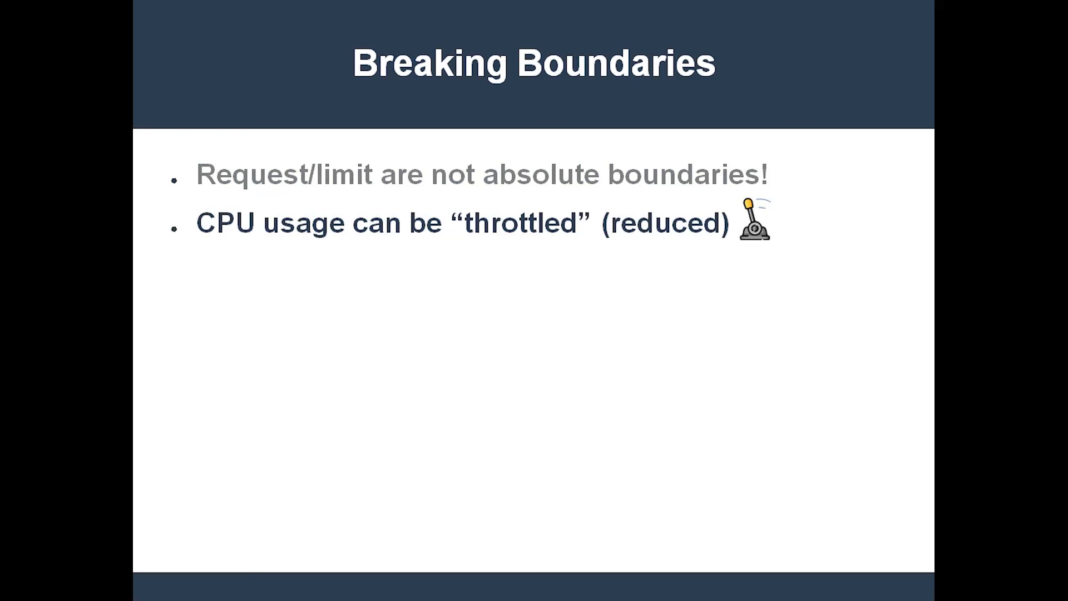